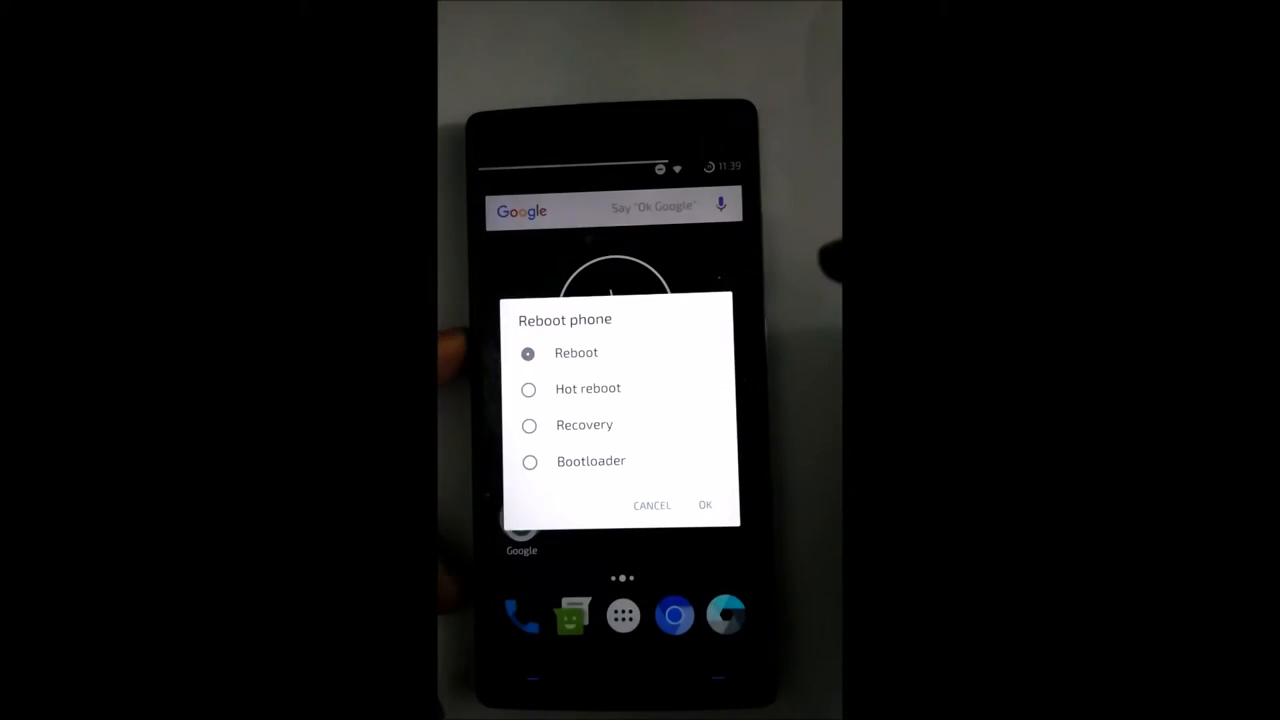
Reboot the phone into TWRP Recovery to browse /sdcard for zips
click(705, 505)
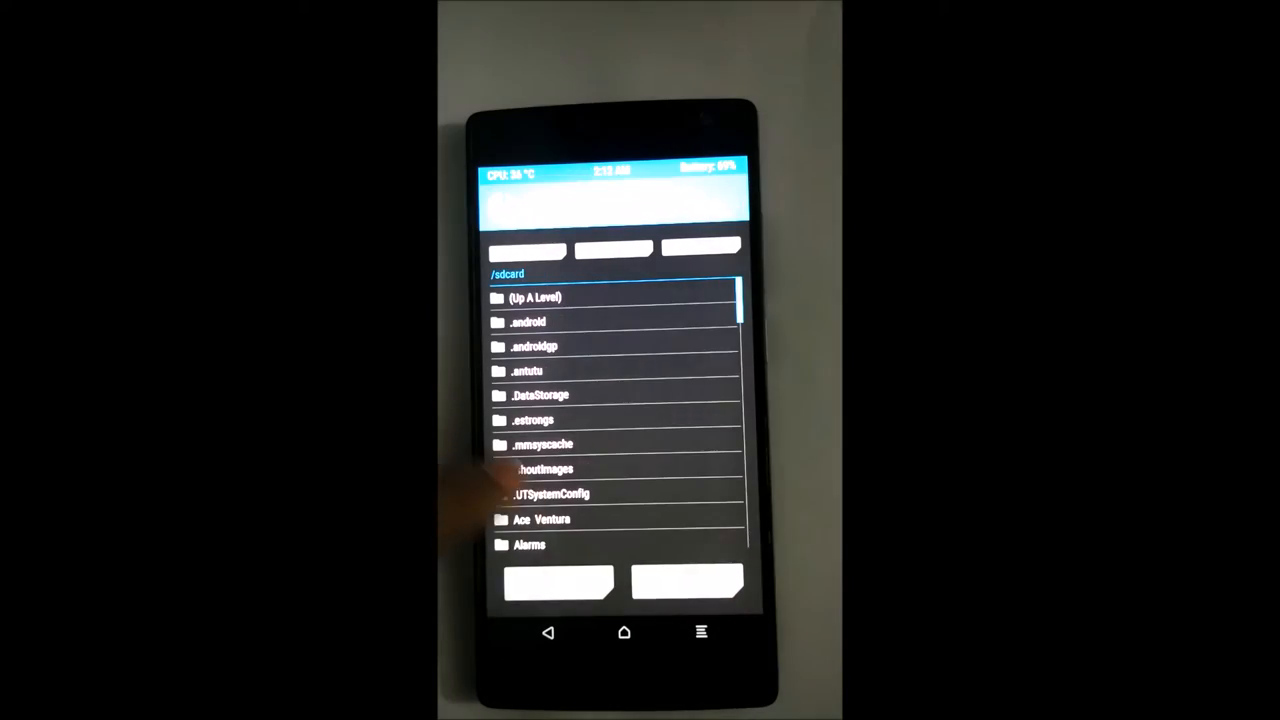
Queue and flash the HexagonROM and open_gapps arm64 mini zips
scroll(down, 3)
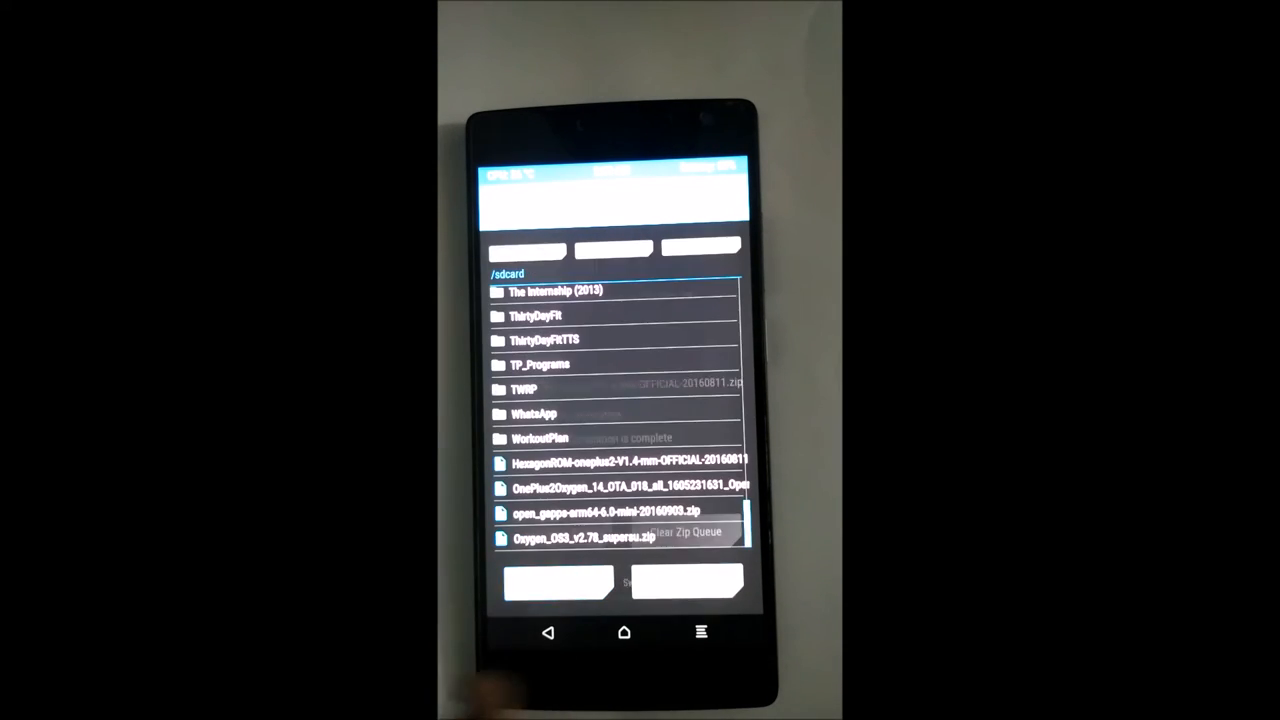
scroll(up, 3)
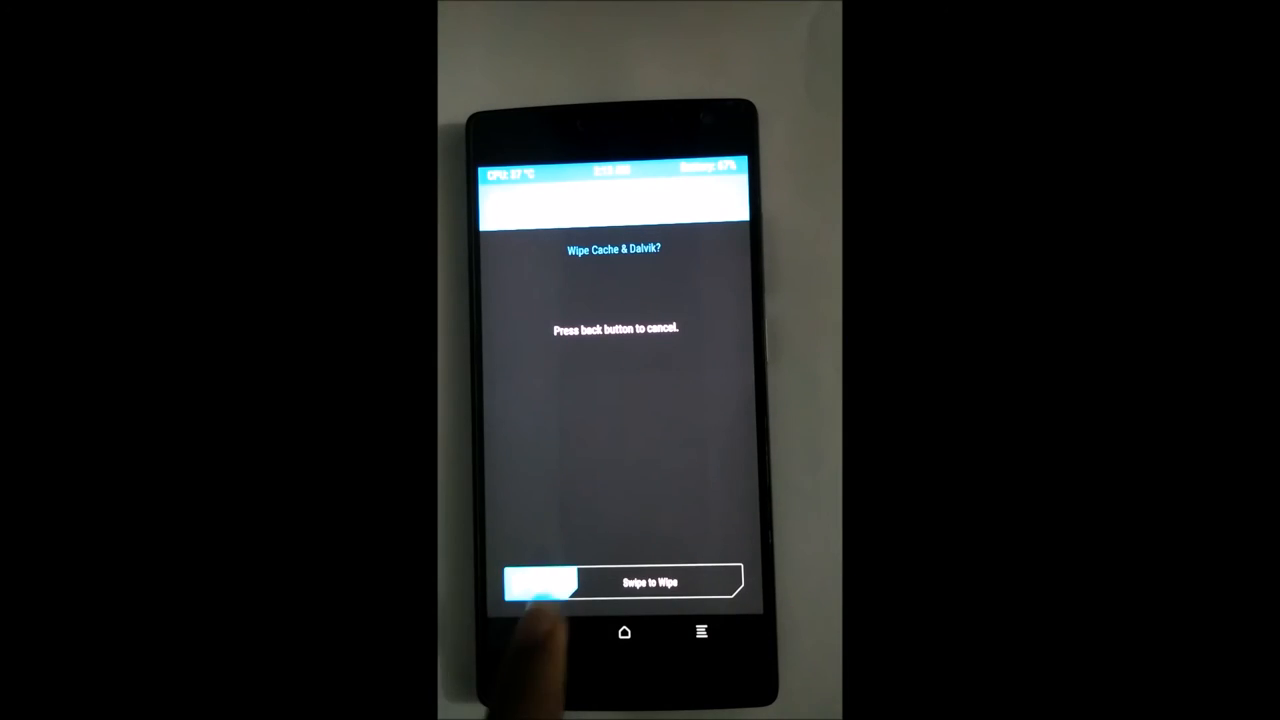
Wipe cache and Dalvik, then boot into HexagonROM
drag(540, 582, 710, 582)
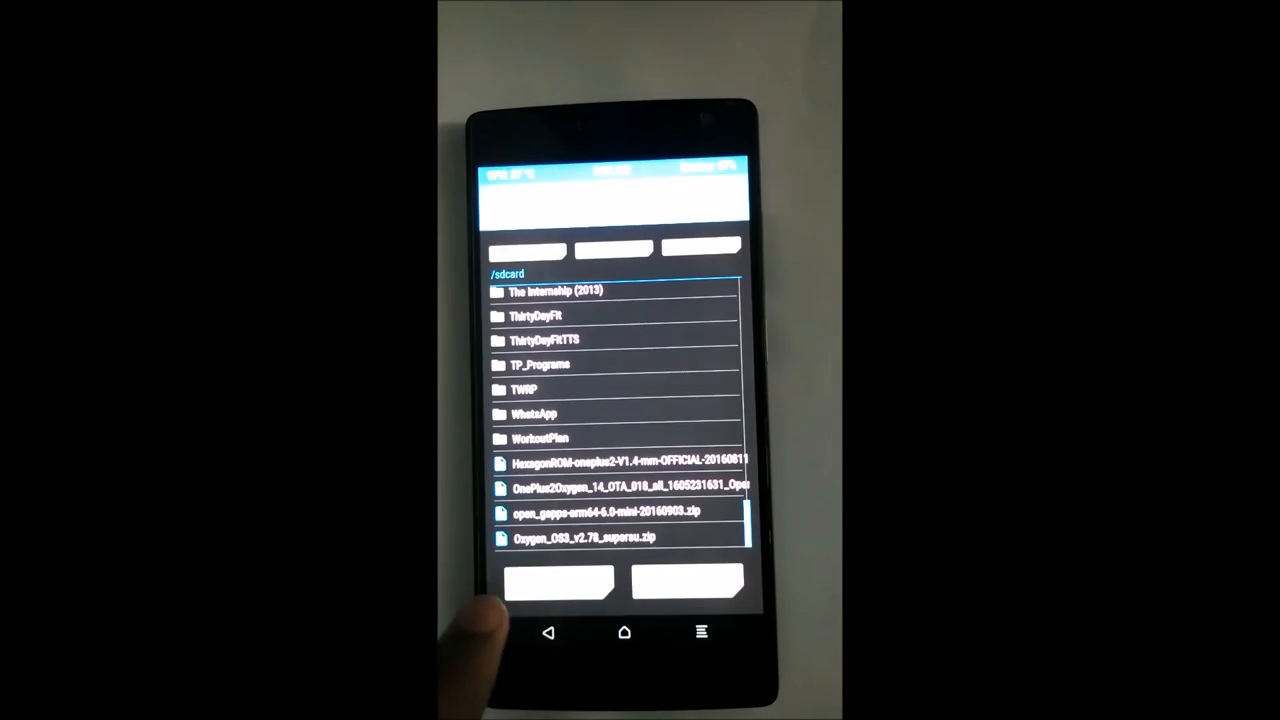
click(600, 511)
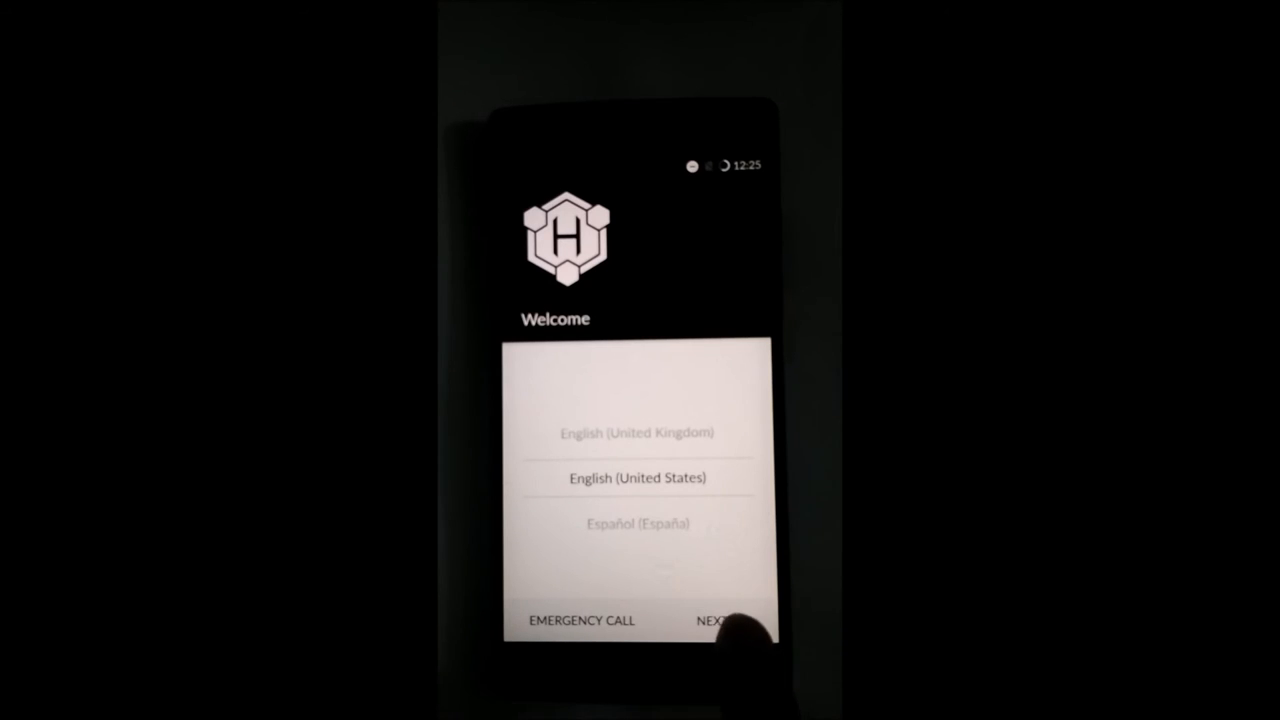
Complete setup in English (United States), past Wi-Fi and Google services, with Xmarshmallow always as home
click(720, 620)
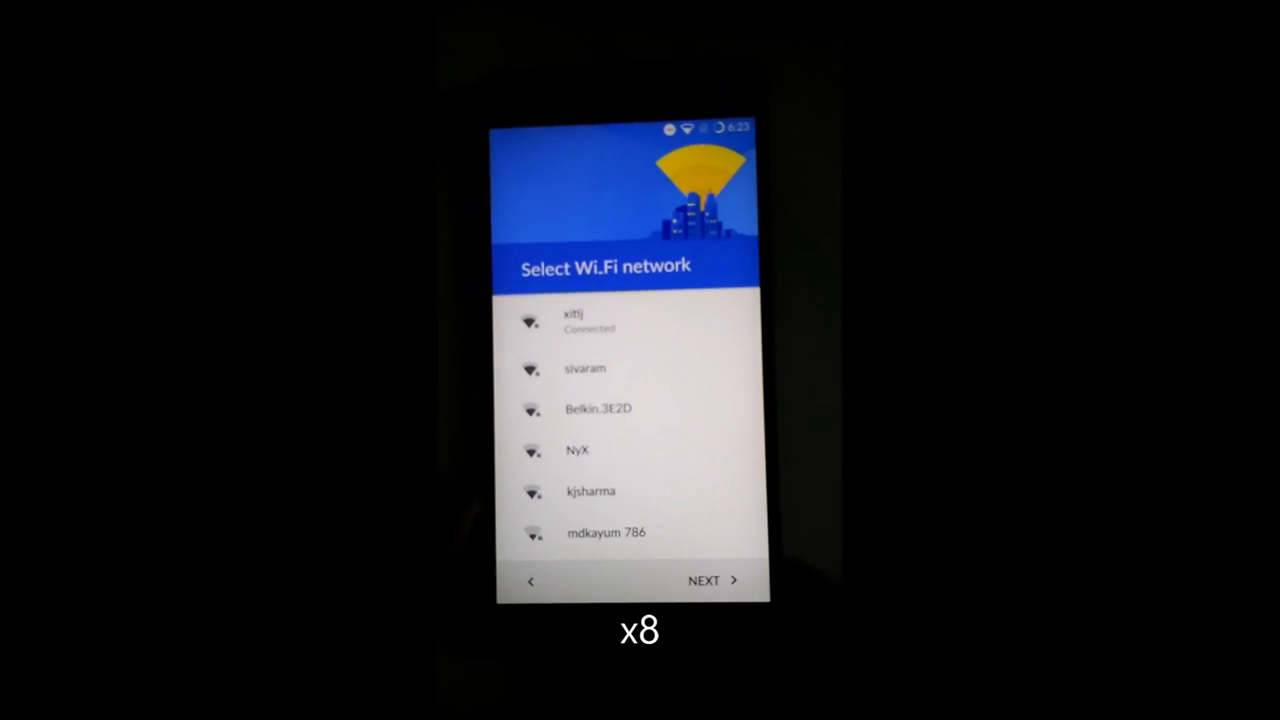
click(704, 580)
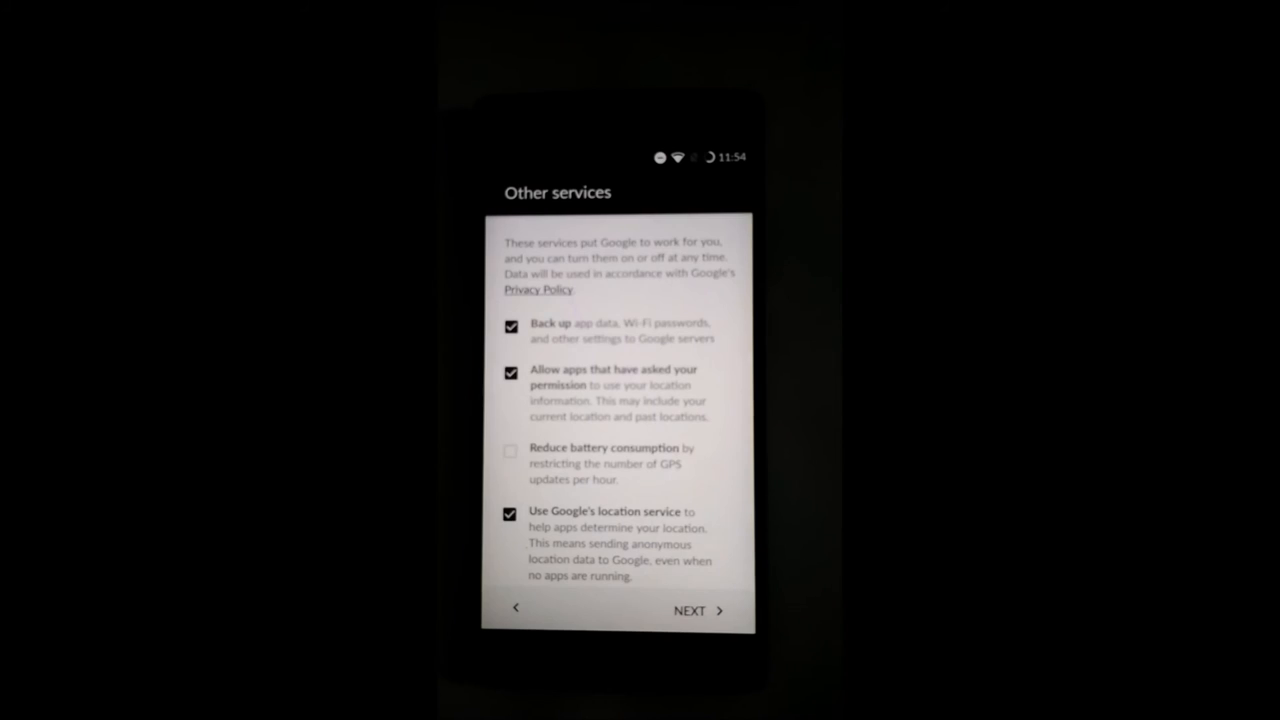
click(690, 610)
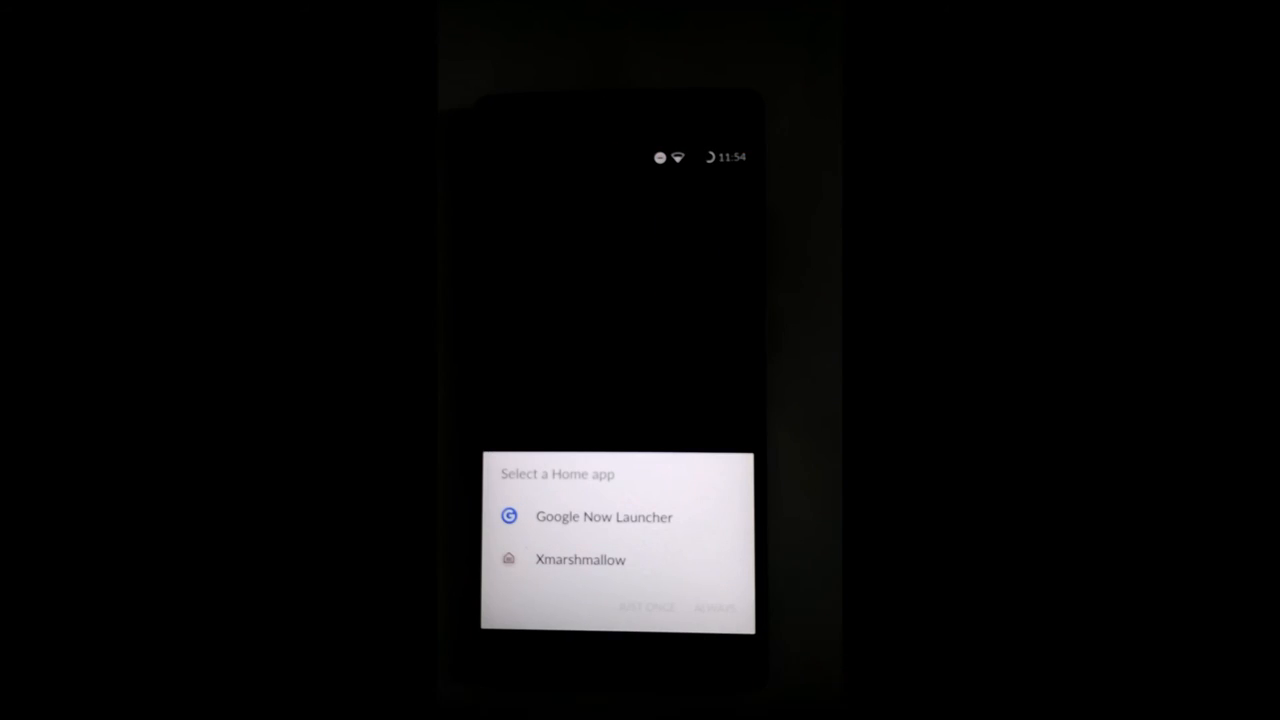
click(580, 560)
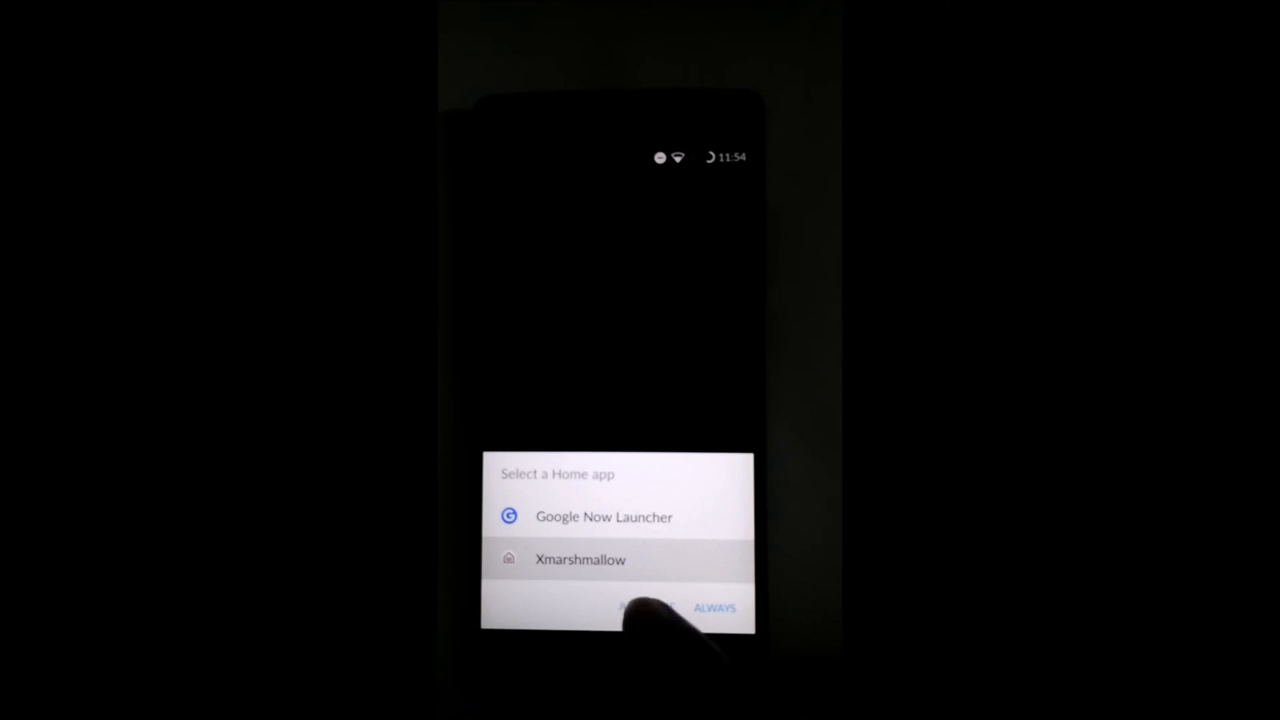
click(714, 607)
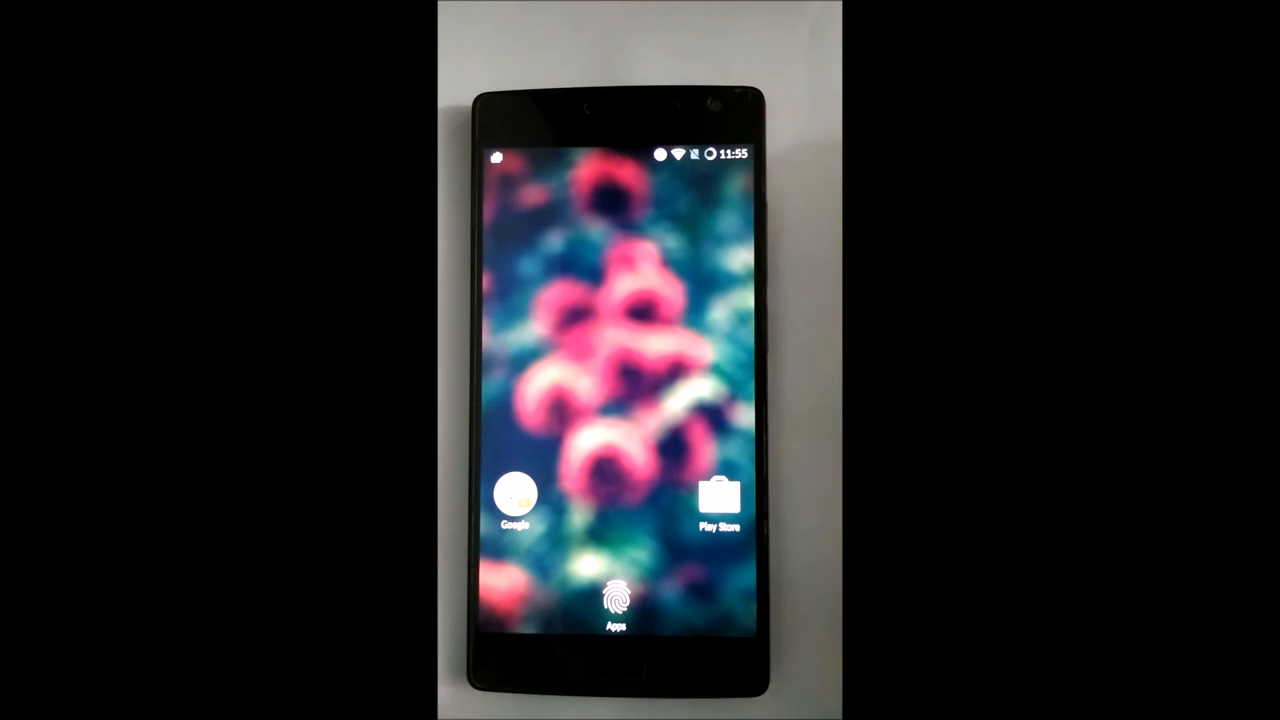
Check quick settings, then confirm Xmarshmallow as the always-used home app
drag(620, 145, 620, 300)
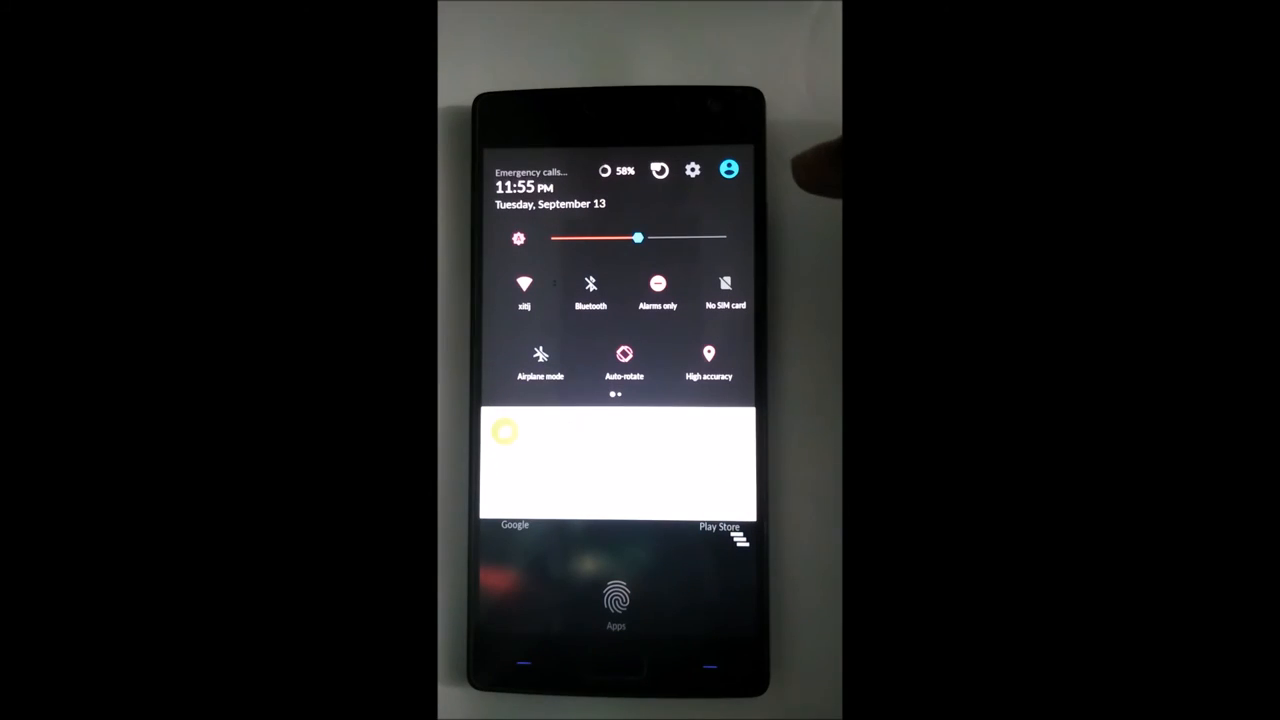
click(708, 355)
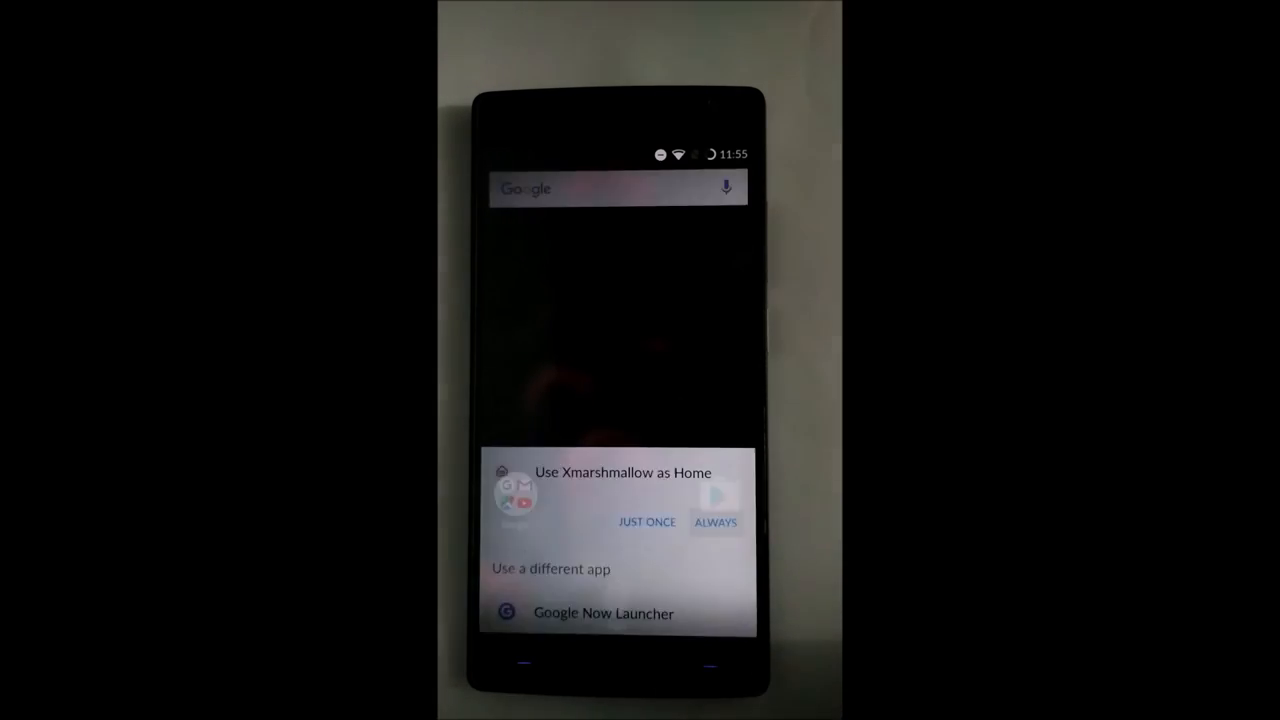
click(715, 521)
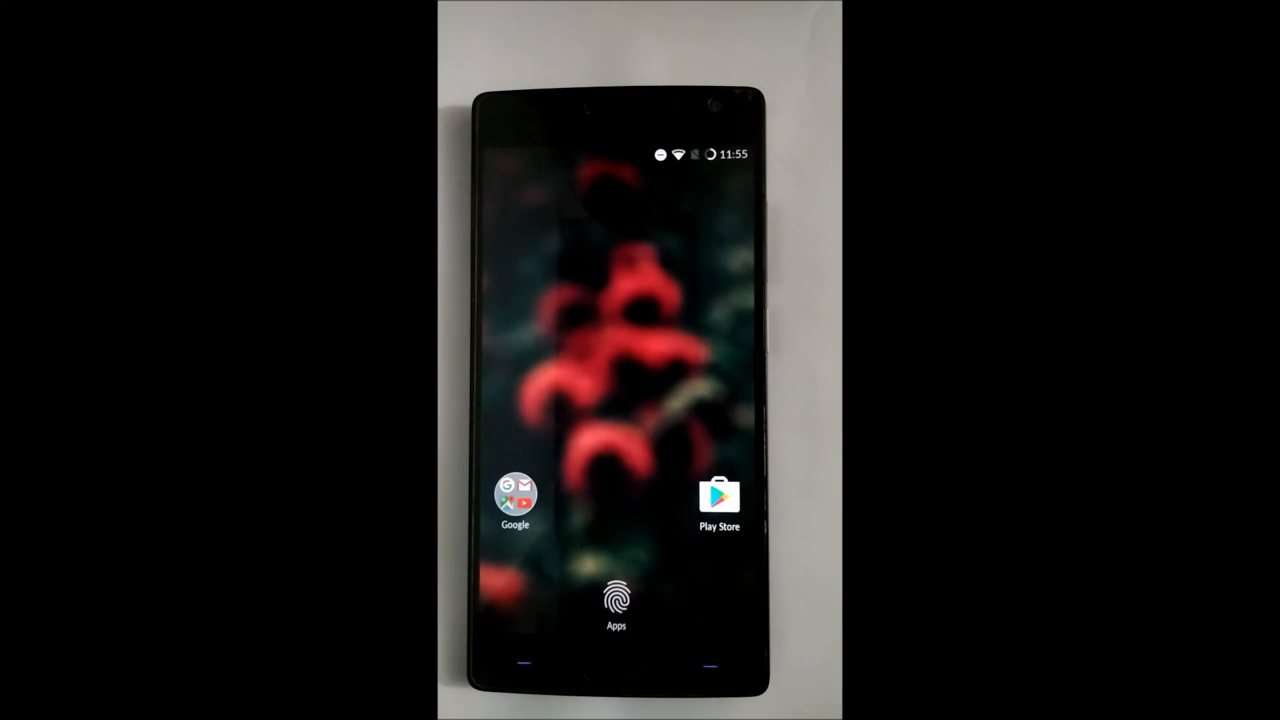